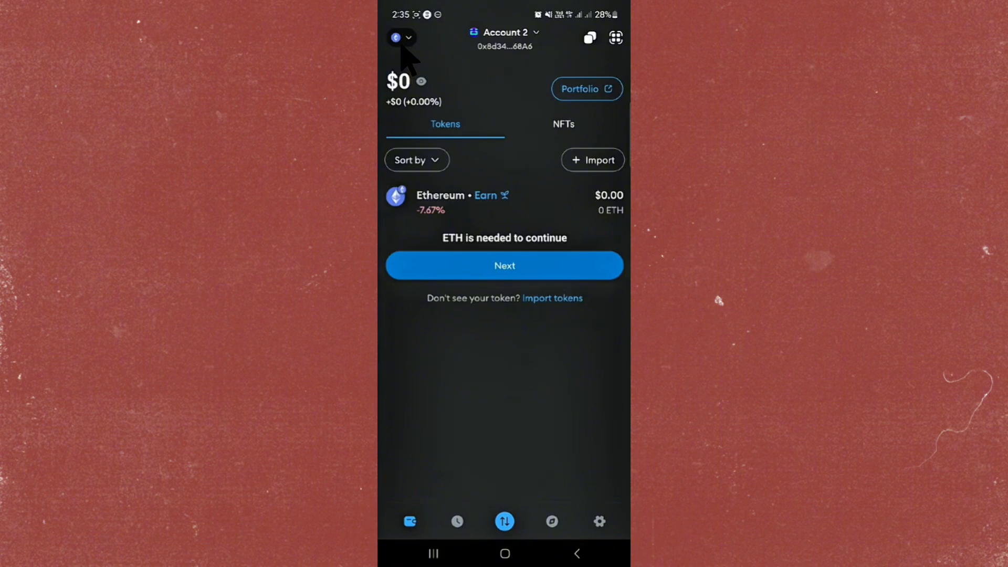
Step: Switch the wallet to the Core Dao network from the network selector
{"action": "left_click", "coordinate": [399, 37]}
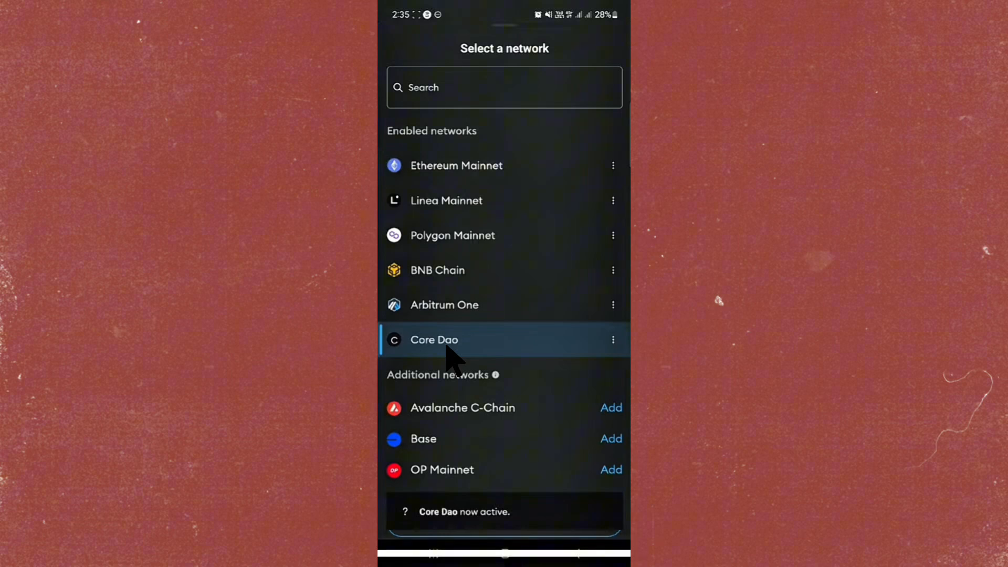
{"action": "left_click", "coordinate": [434, 339]}
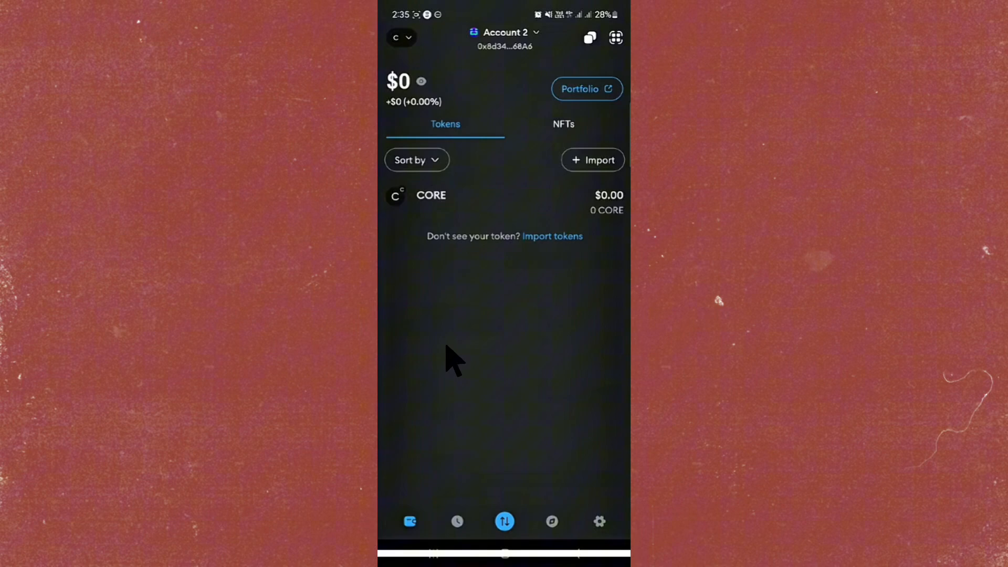
{"action": "mouse_move", "coordinate": [566, 530]}
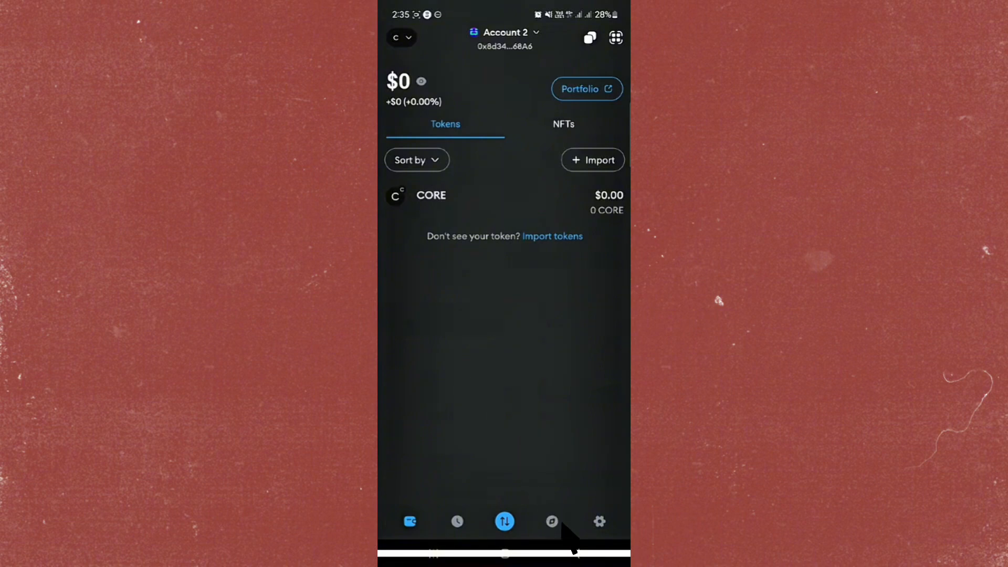
Step: Load coredao.org in the wallet's built-in browser via the 'core' search suggestion
{"action": "left_click", "coordinate": [586, 88]}
{"action": "type", "text": "core."}
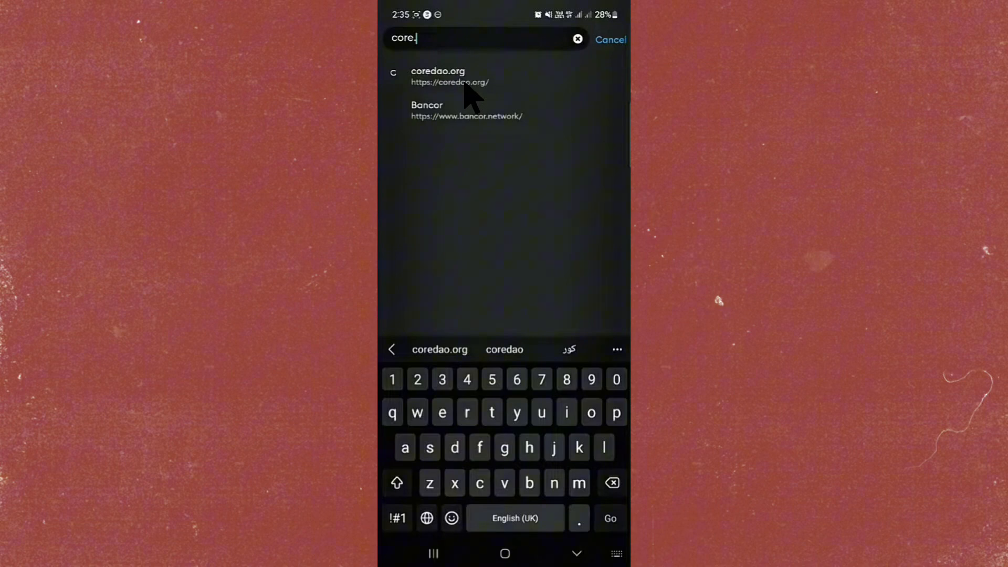
{"action": "left_click", "coordinate": [438, 76]}
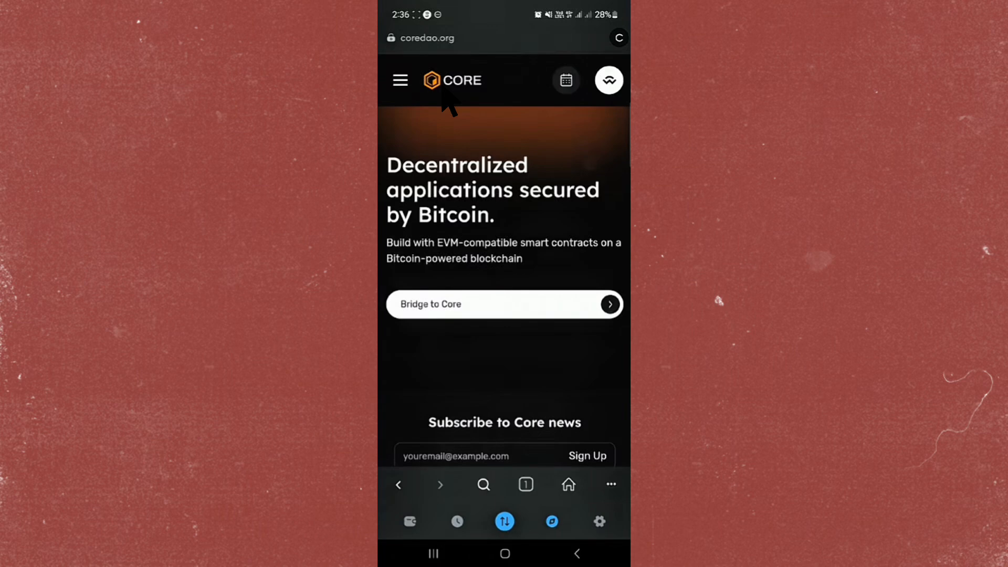
{"action": "mouse_move", "coordinate": [411, 103]}
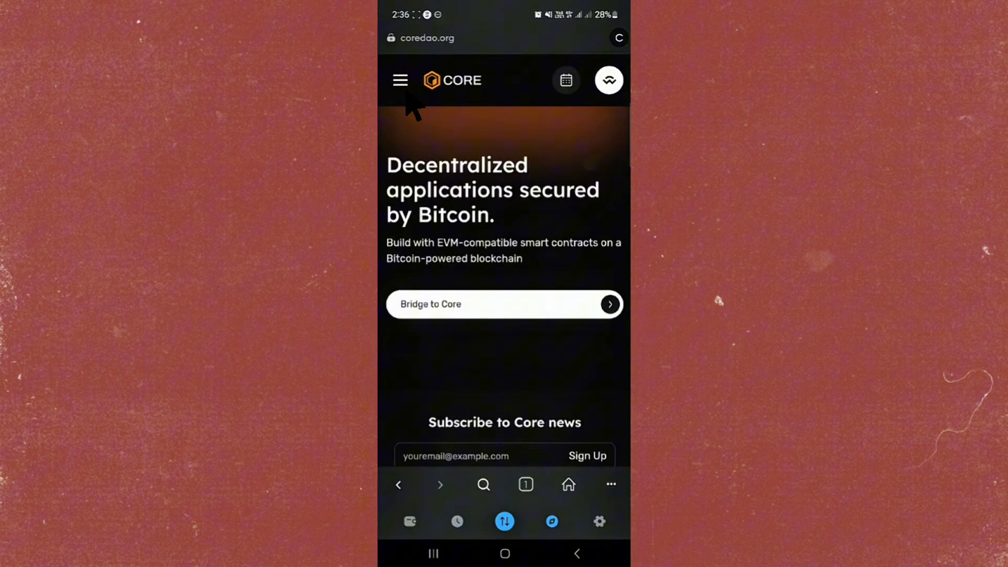
Step: Start the Claim Airdrop flow from the site's navigation menu, reaching Step 1
{"action": "left_click", "coordinate": [399, 80]}
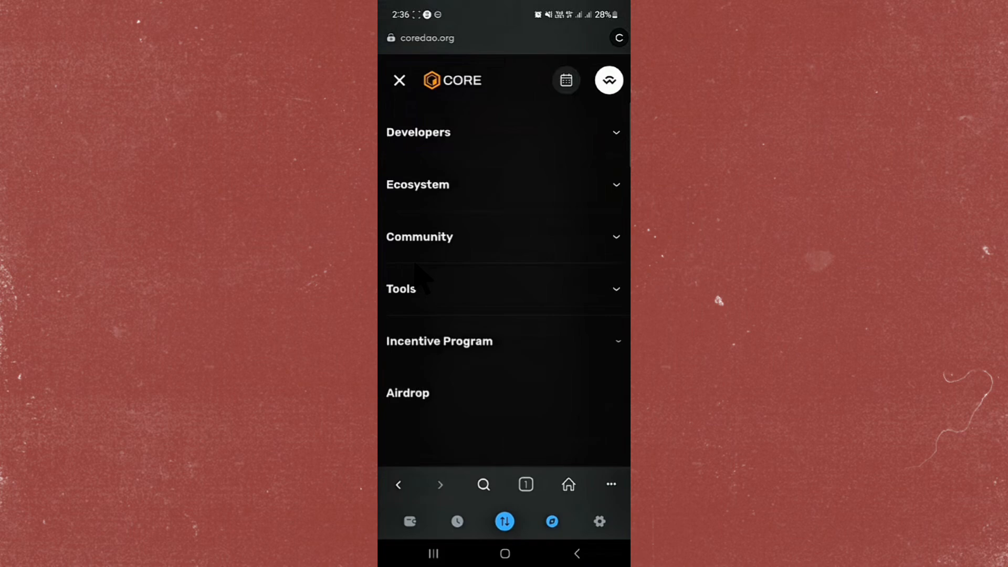
{"action": "mouse_move", "coordinate": [425, 418]}
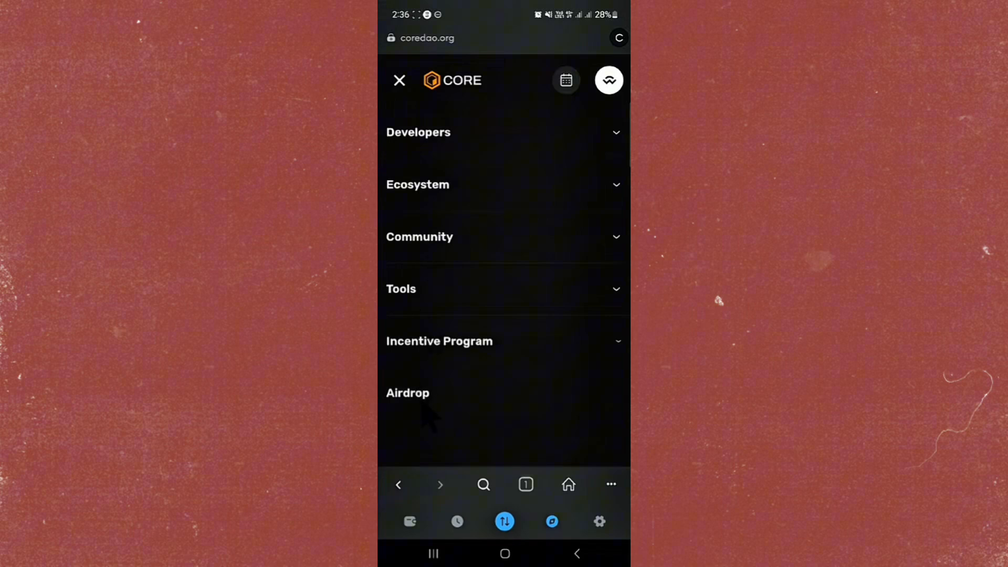
{"action": "left_click", "coordinate": [407, 393]}
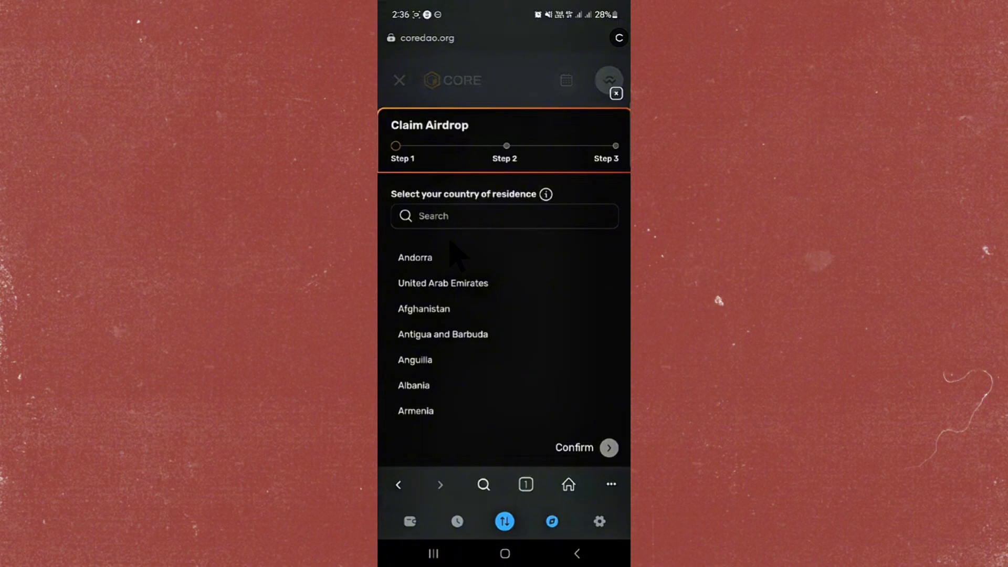
Step: Search 'Pakis' so Pakistan appears as the country of residence choice
{"action": "type", "text": "Pakis"}
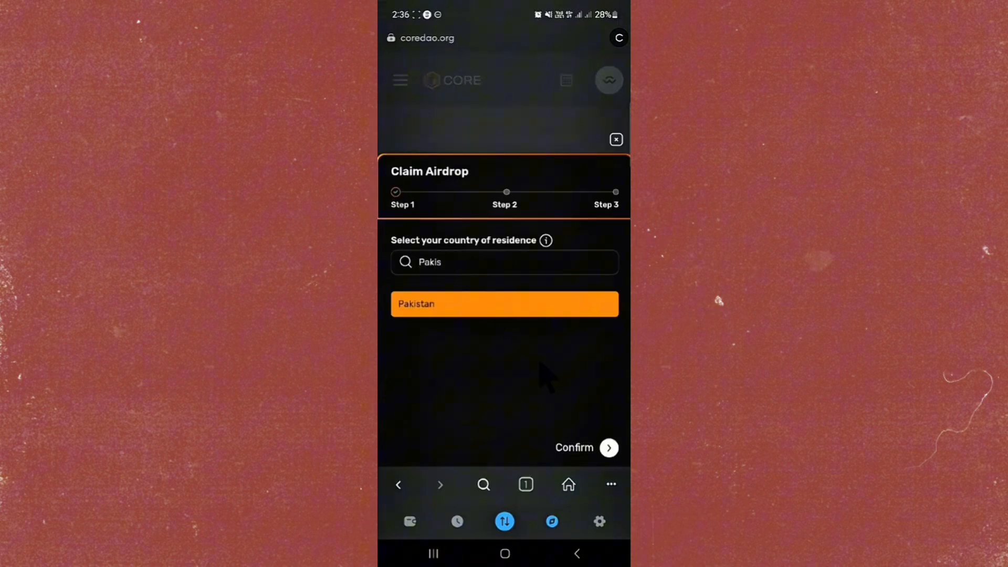
{"action": "mouse_move", "coordinate": [617, 470]}
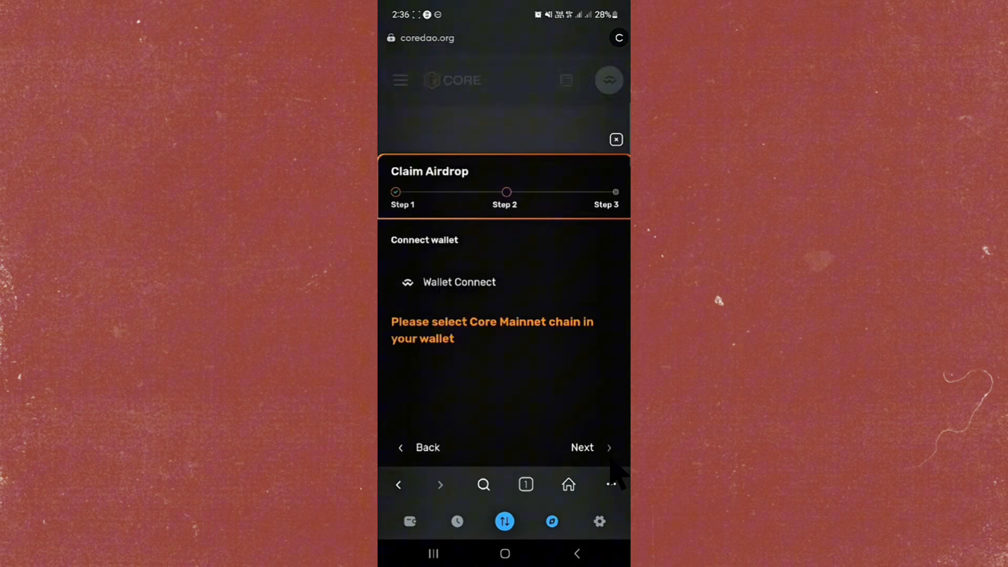
{"action": "mouse_move", "coordinate": [449, 305]}
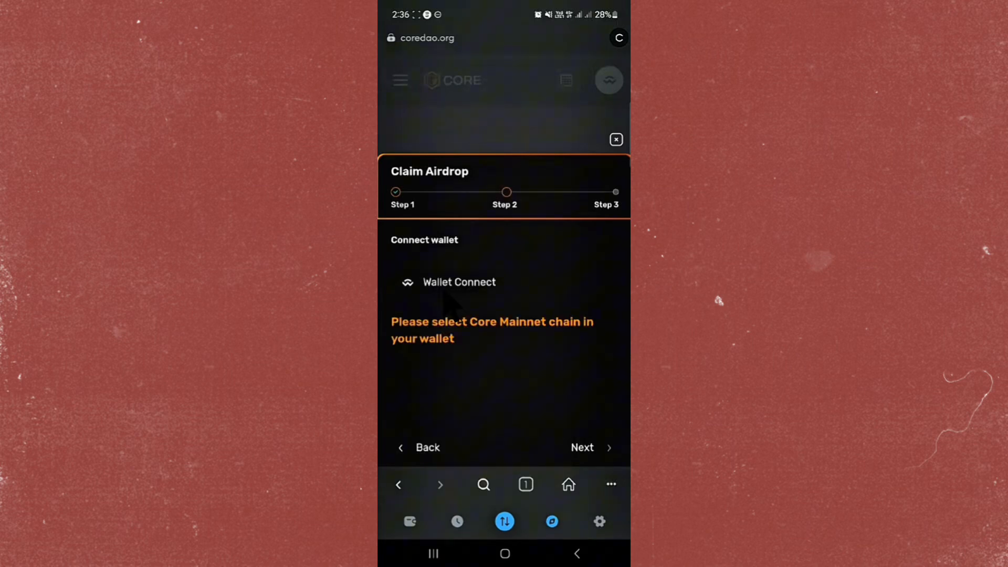
Step: Connect MetaMask via Wallet Connect, approve the request and sign the coredao.org sign-in message
{"action": "left_click", "coordinate": [458, 281]}
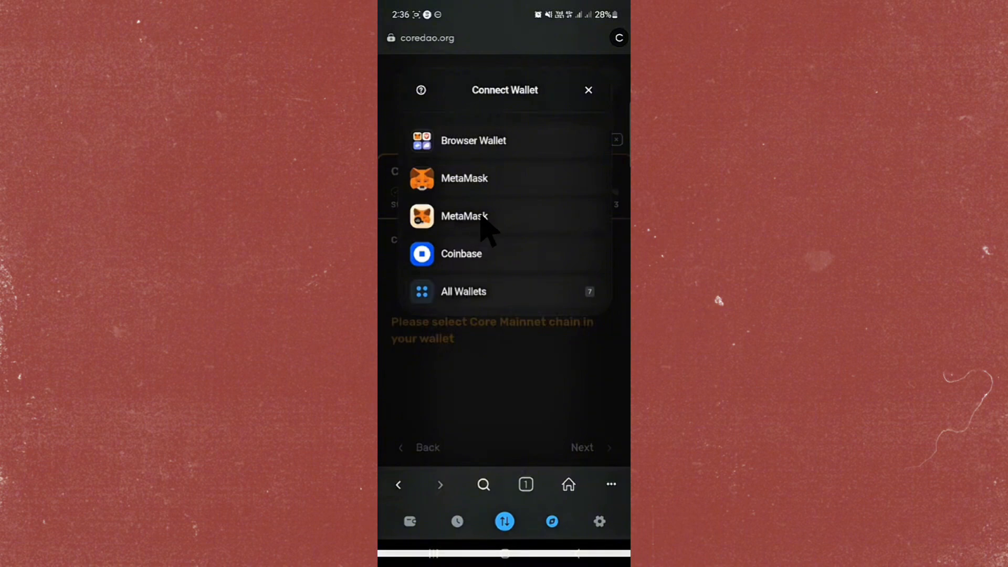
{"action": "mouse_move", "coordinate": [498, 196]}
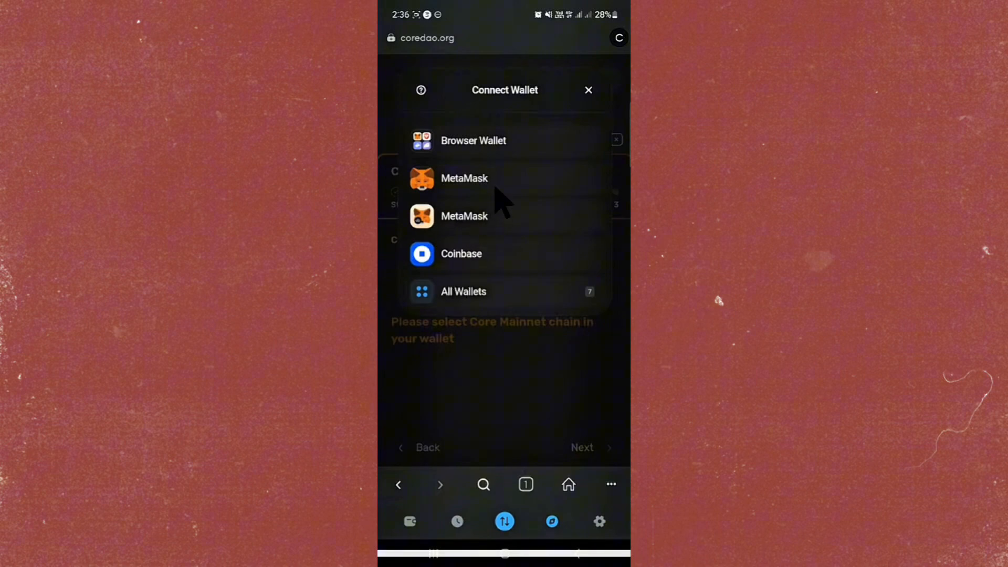
{"action": "left_click", "coordinate": [464, 178]}
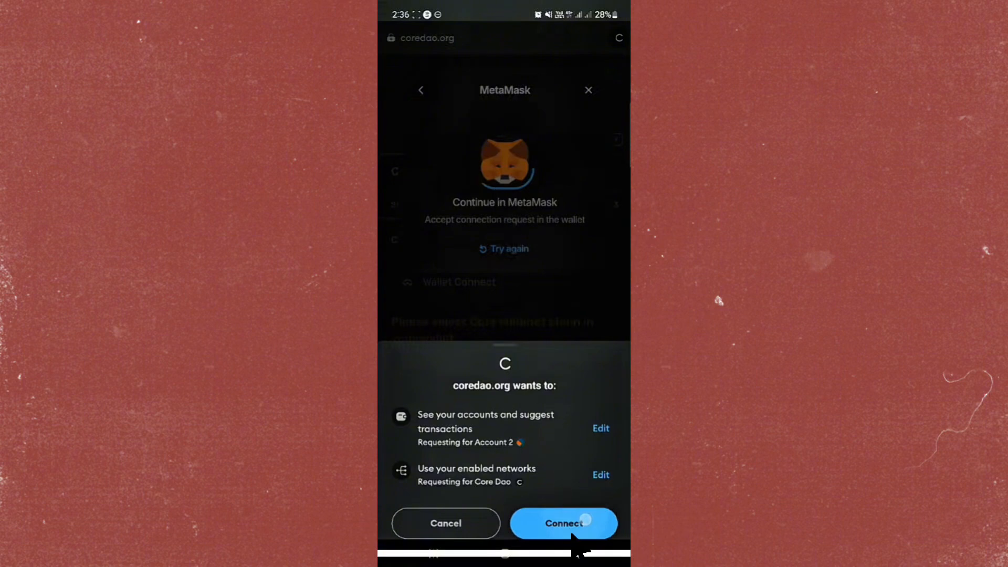
{"action": "left_click", "coordinate": [562, 523]}
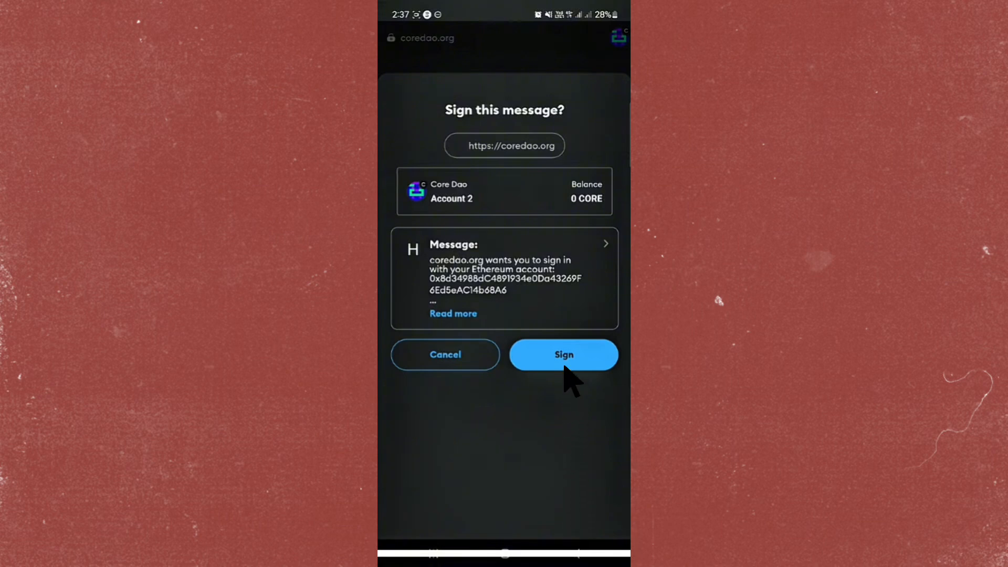
{"action": "left_click", "coordinate": [563, 354]}
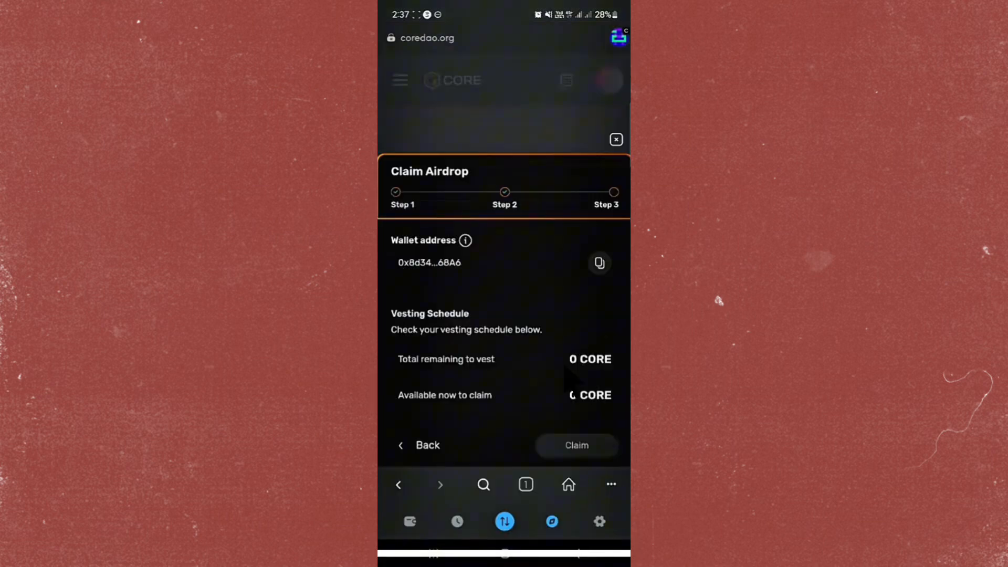